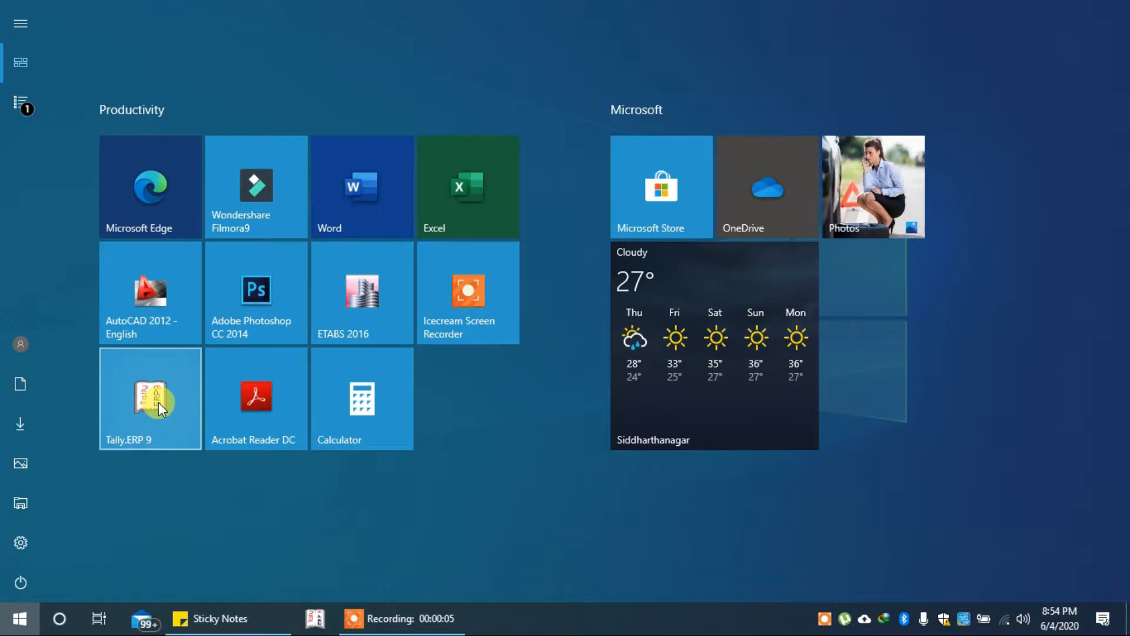
Launch Tally.ERP 9 from the Windows Start menu
left_click(150, 398)
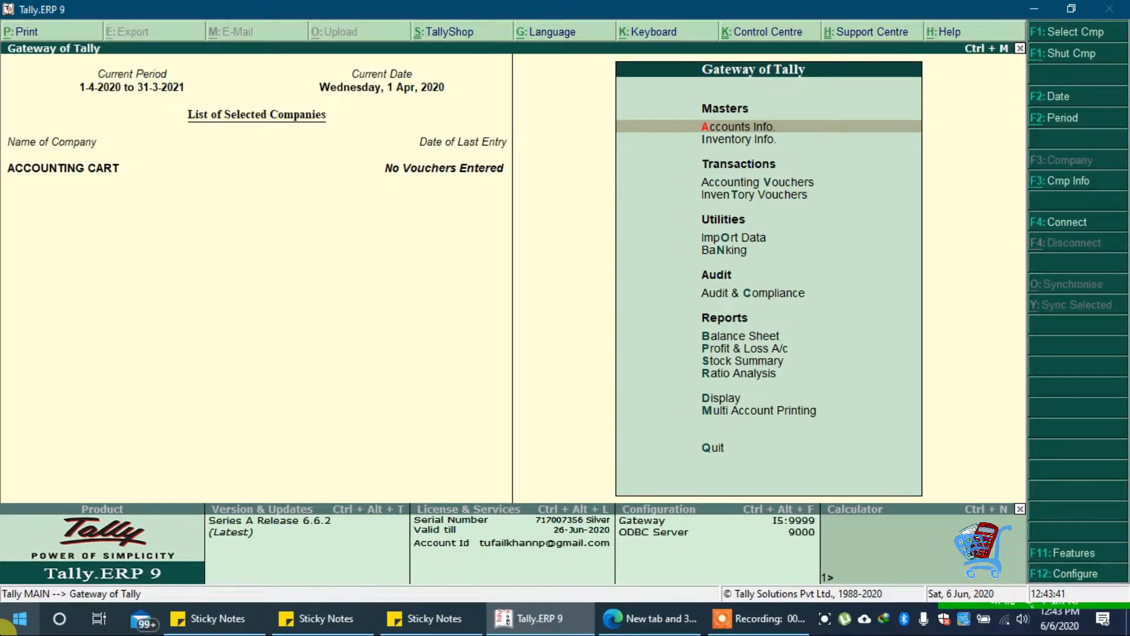
Go to Accounts Info, Ledgers, and start creating a single new ledger
left_click(737, 127)
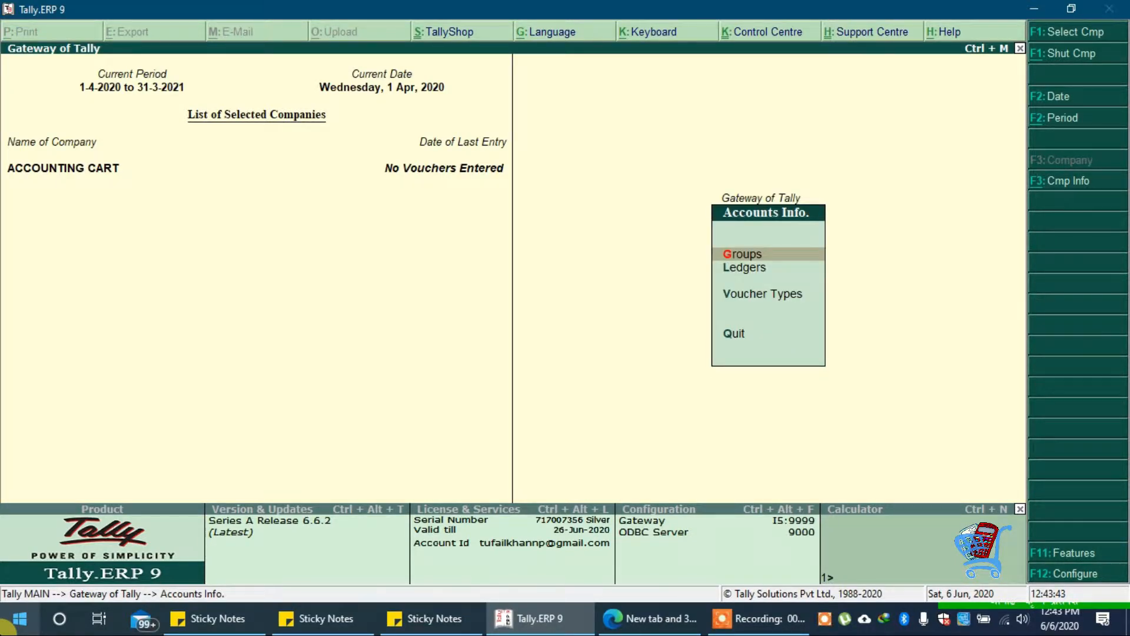
left_click(744, 268)
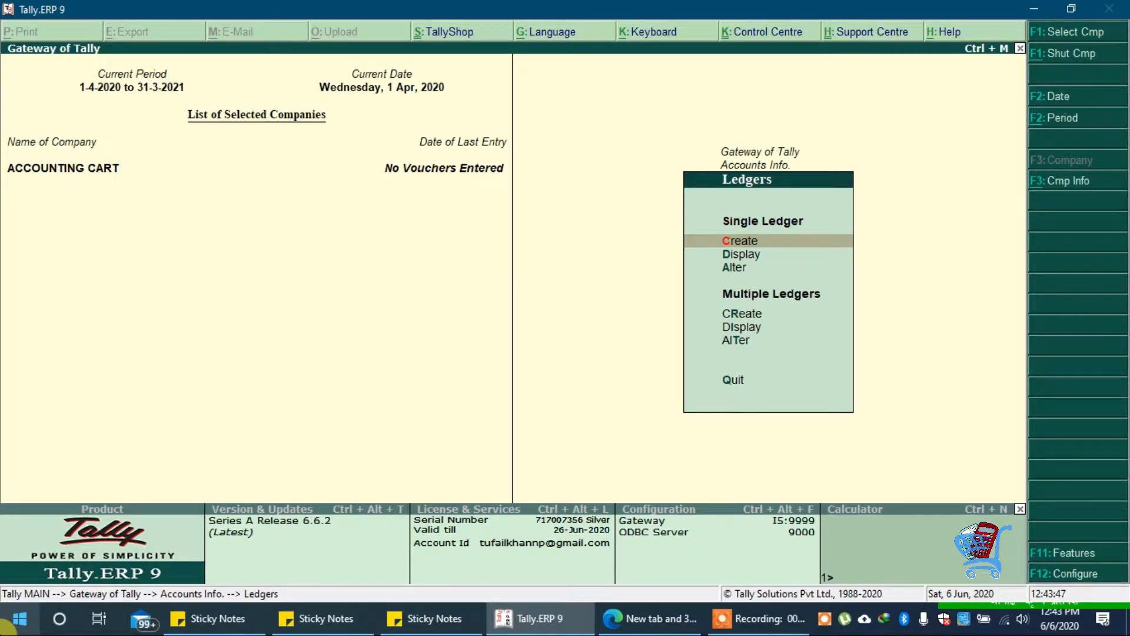
left_click(740, 241)
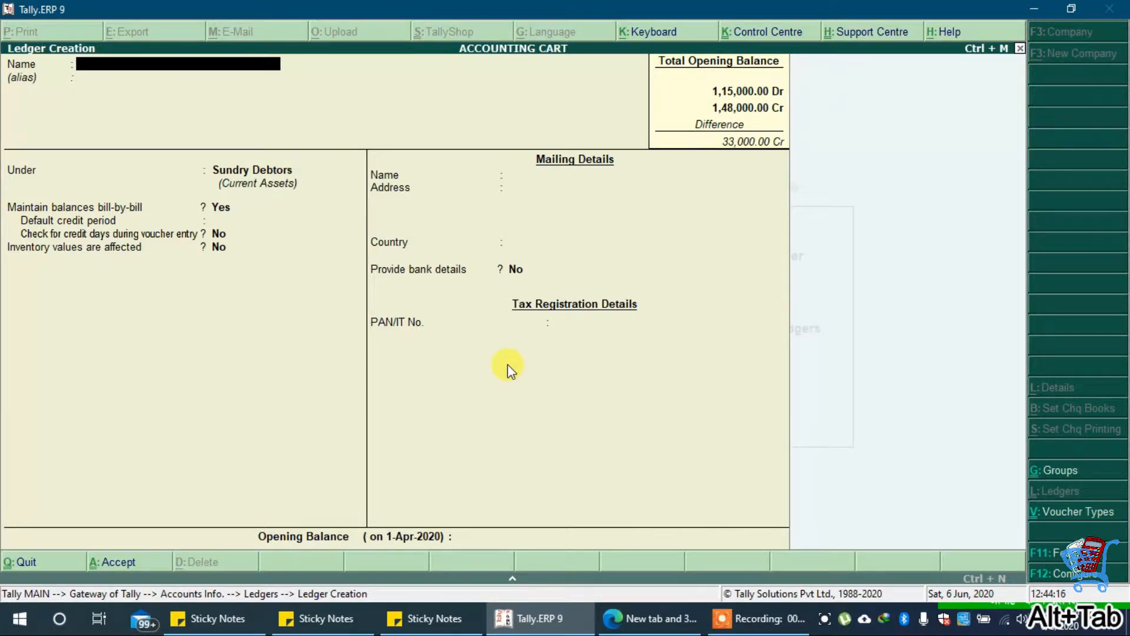
Name the ledger MA BANK and place it under Bank Accounts
type("MA BANK")
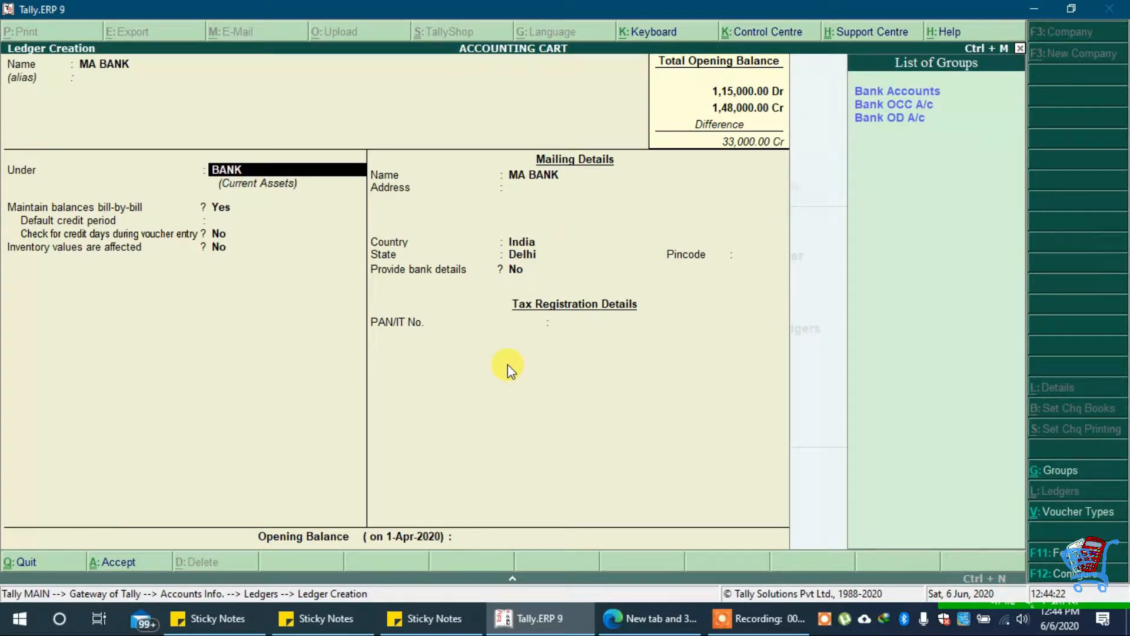
left_click(897, 90)
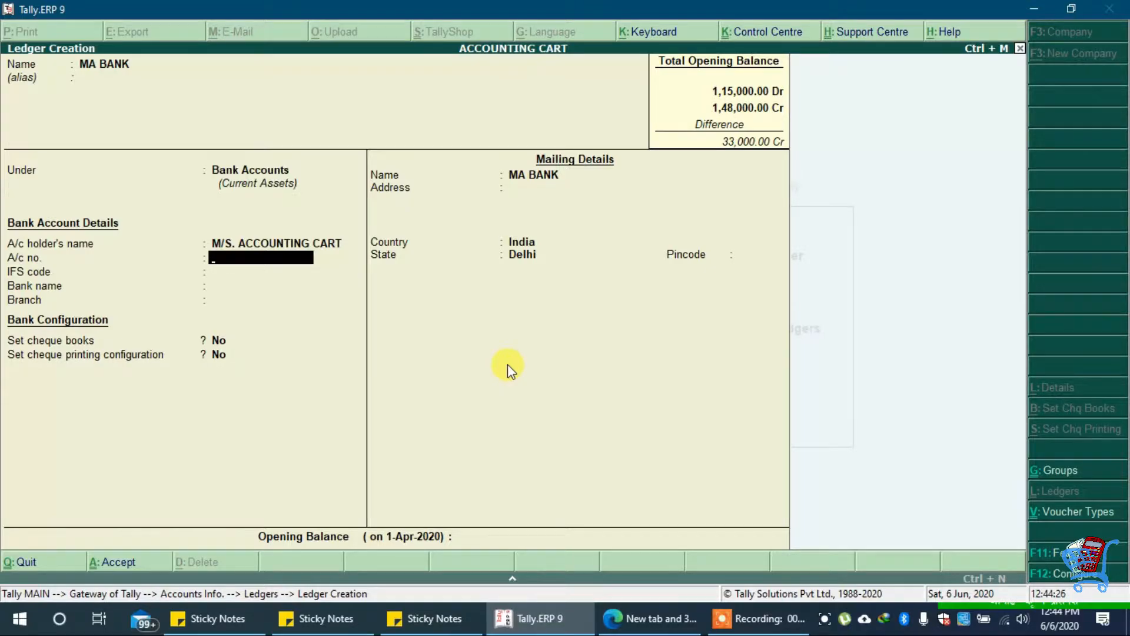
Enter account number 854255566, IFS code ASDF54SD and branch DELHI for MA BANK
type("854255566")
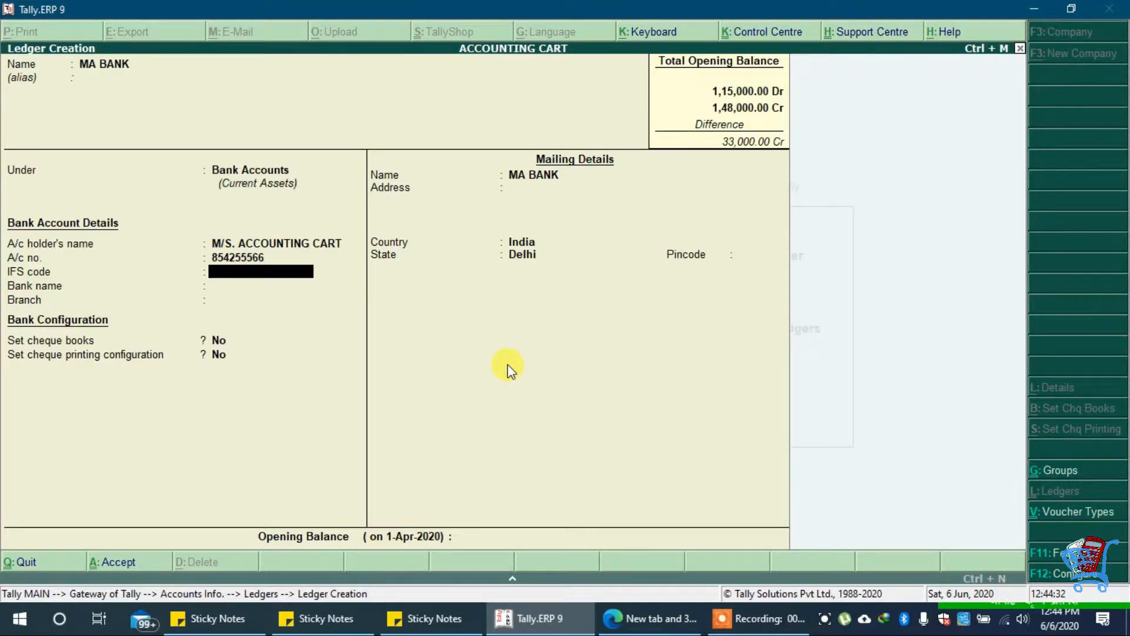
type("S46F4")
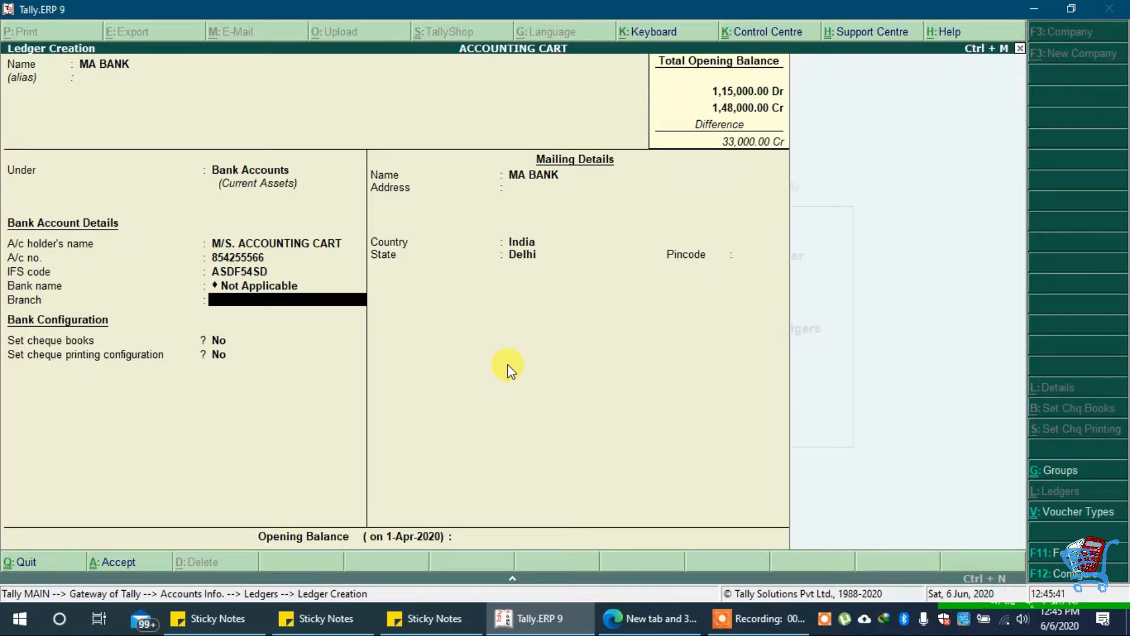
type("DELHI")
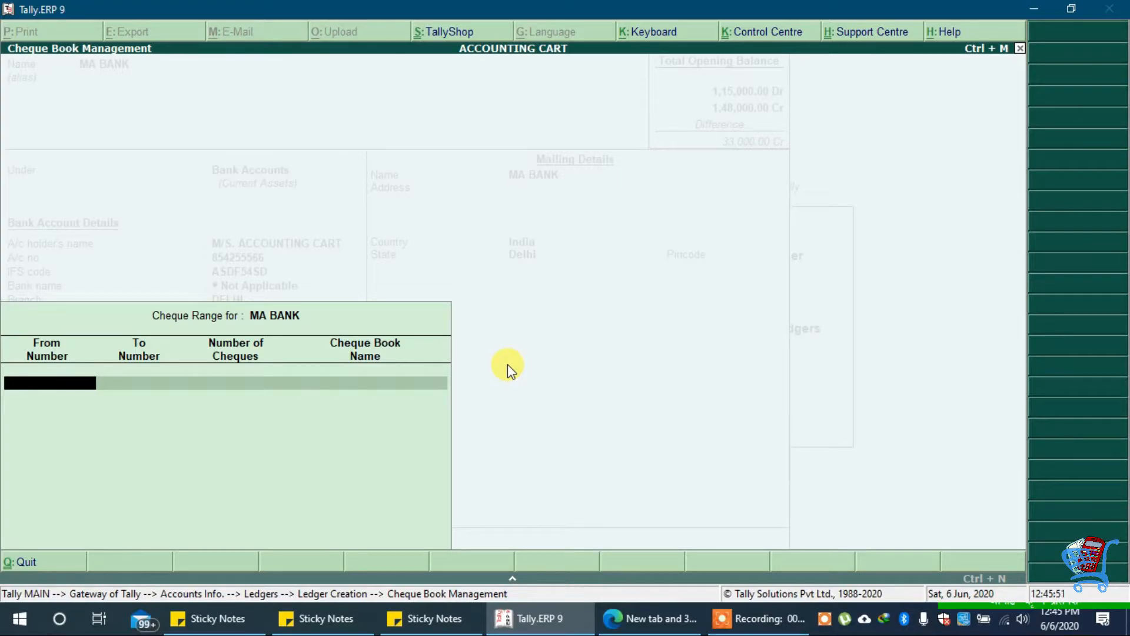
Set a cheque book range from 777701 to 777720 with 20 cheques
type("7777")
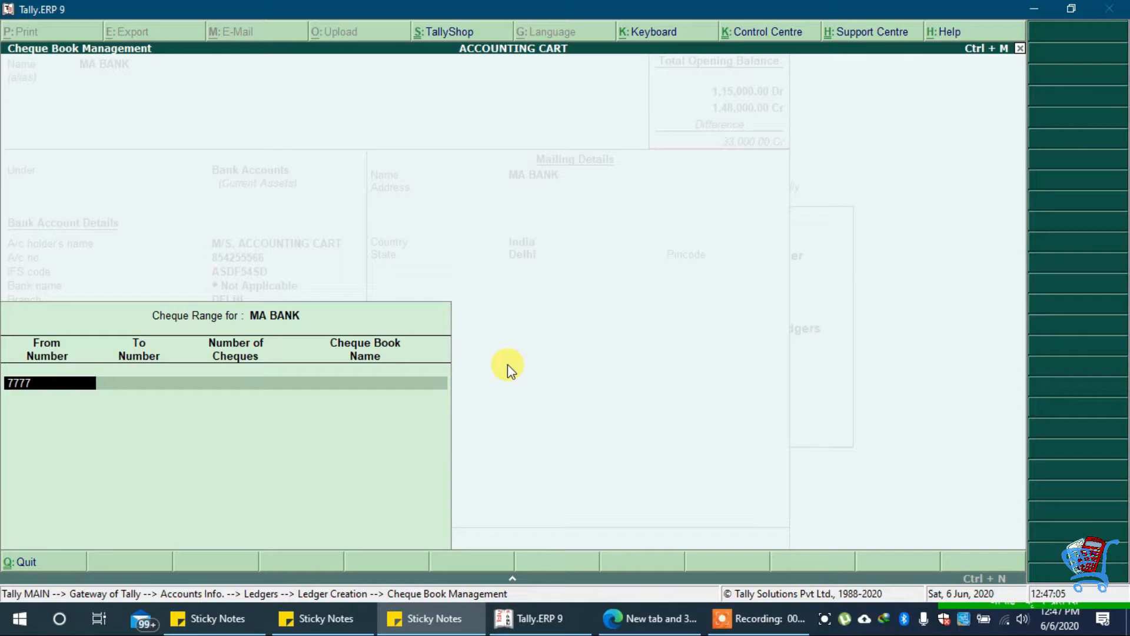
type("7")
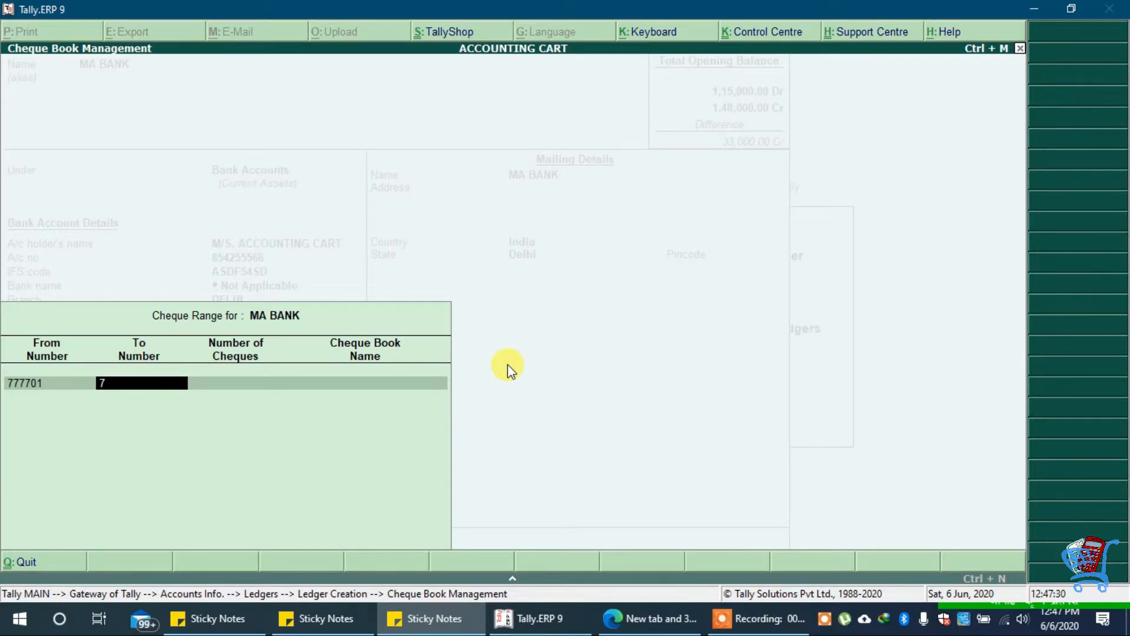
type("77720")
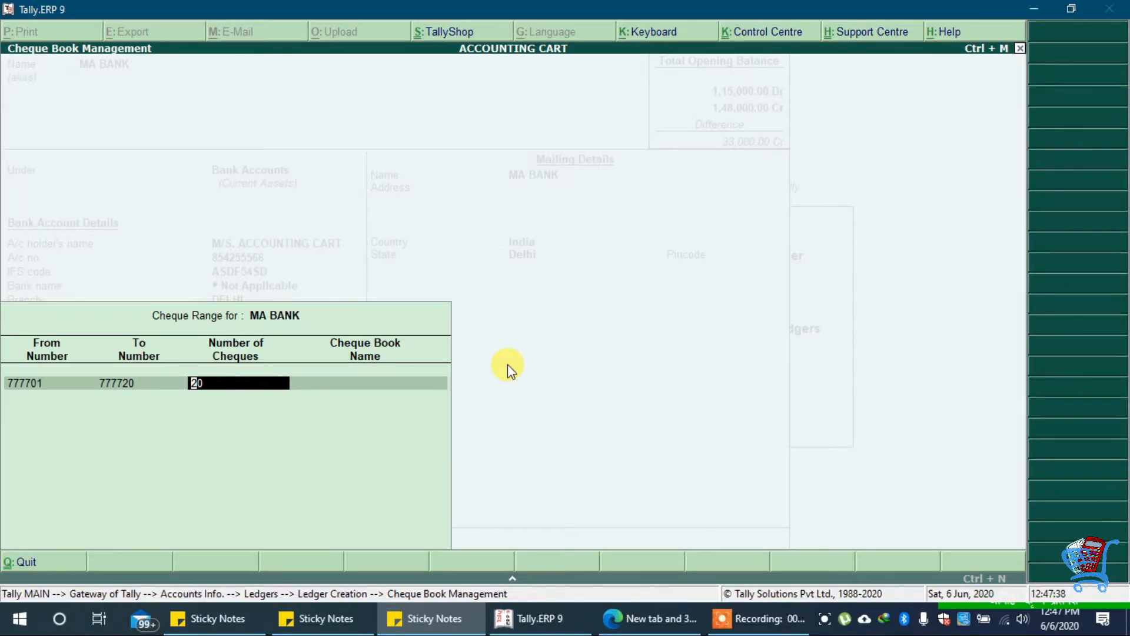
type("JU")
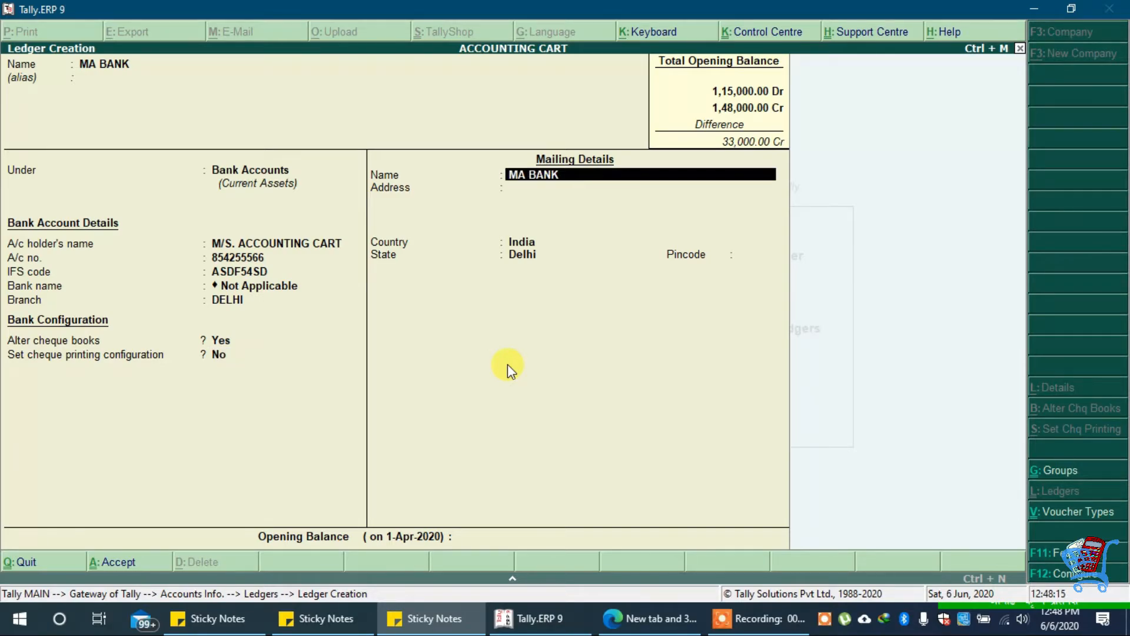
Fill the MA BANK mailing address with DELHI and INDIA
key("Enter")
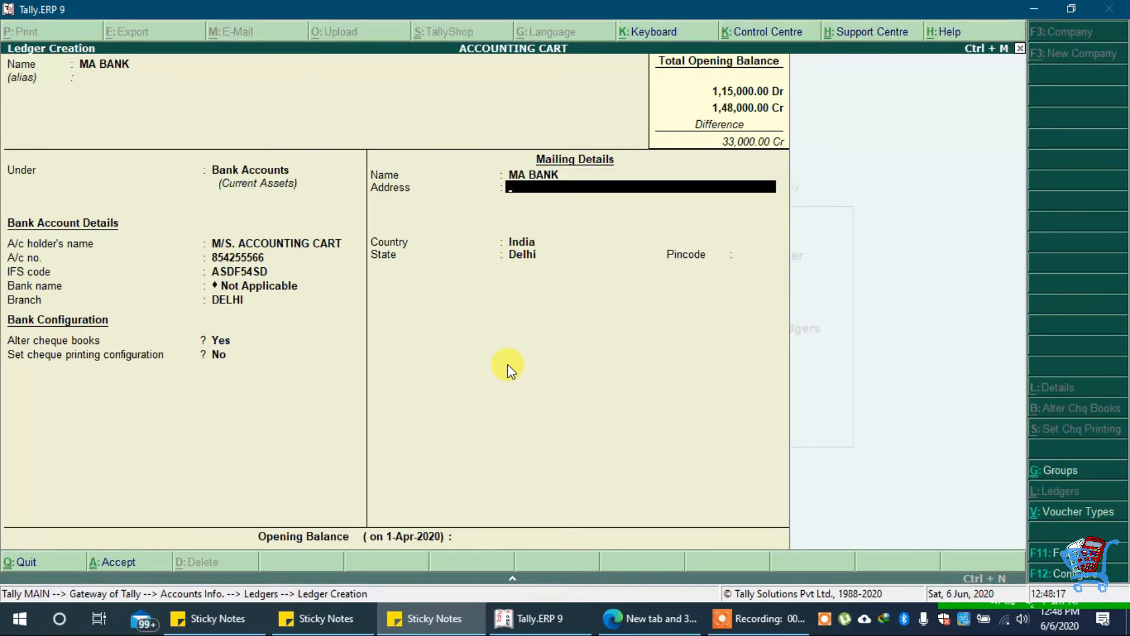
type("DELHI")
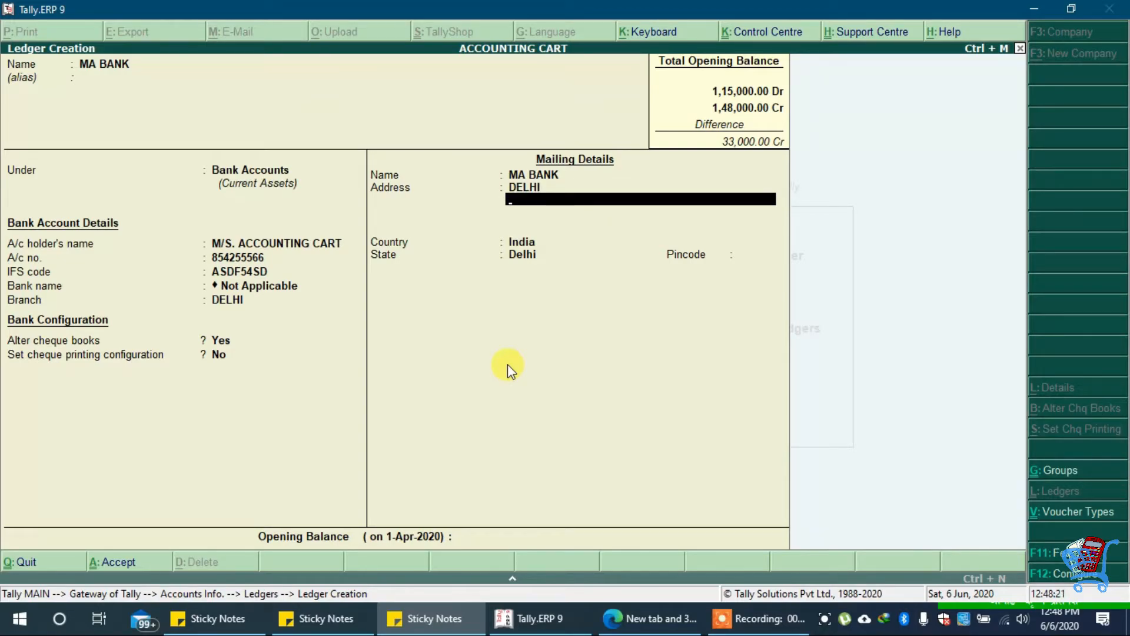
type("INDIA")
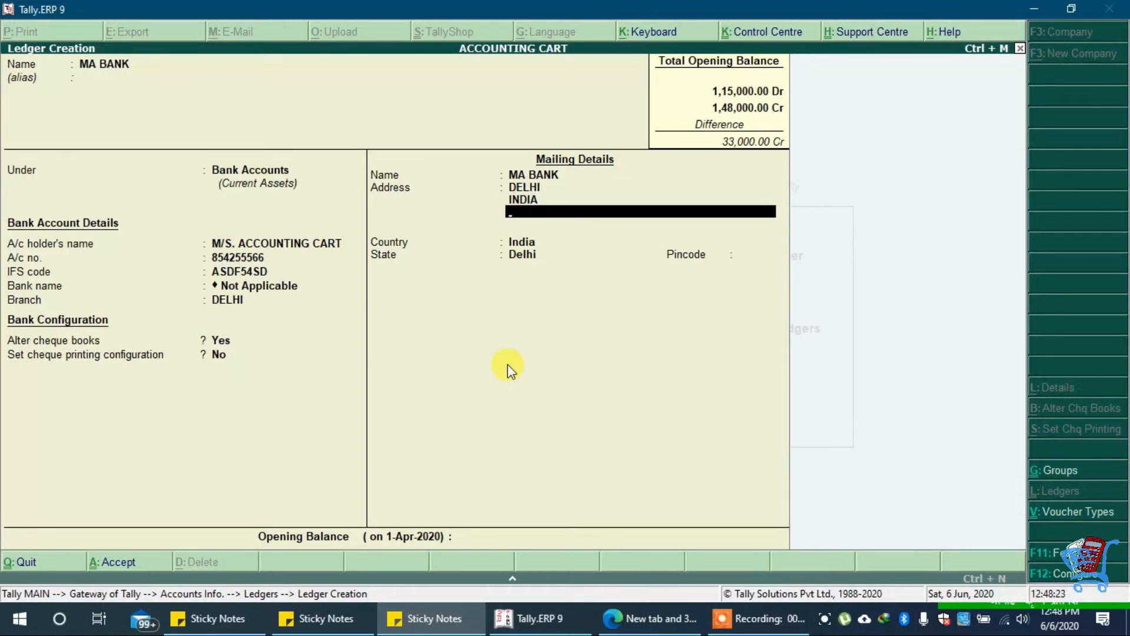
left_click(522, 254)
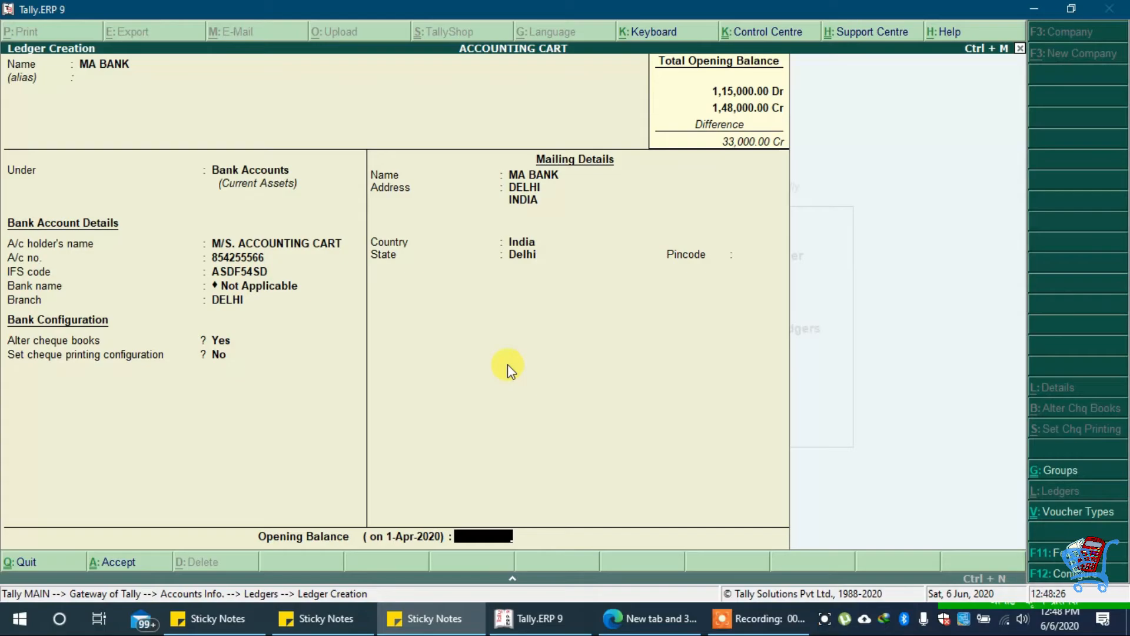
Enter a 5,00,000 Dr opening balance and accept the MA BANK ledger
type("5000")
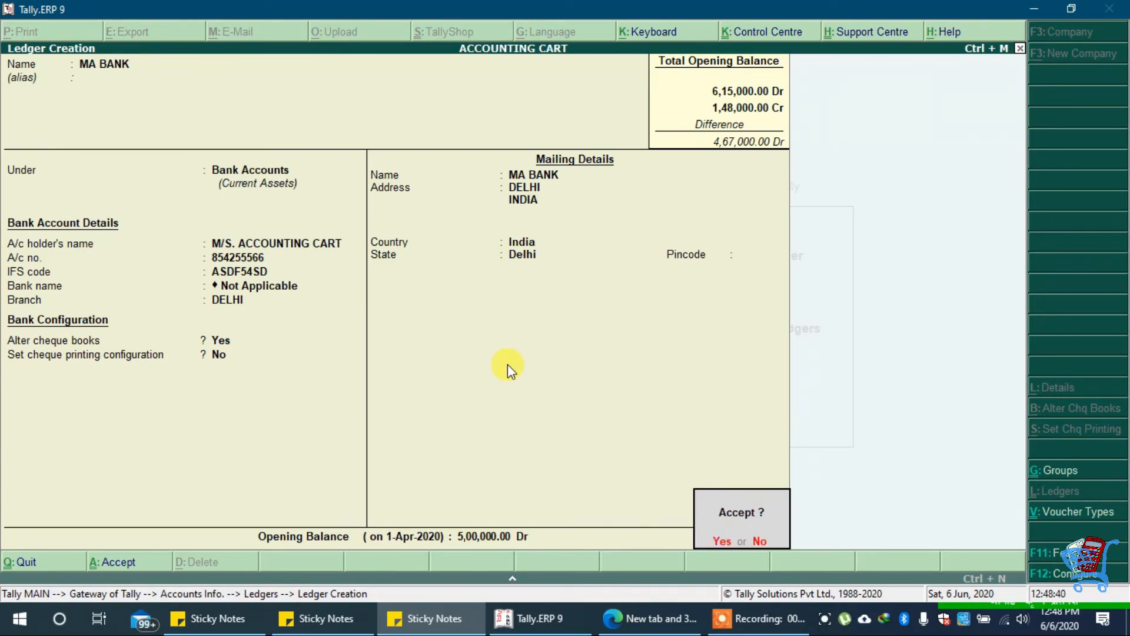
left_click(760, 541)
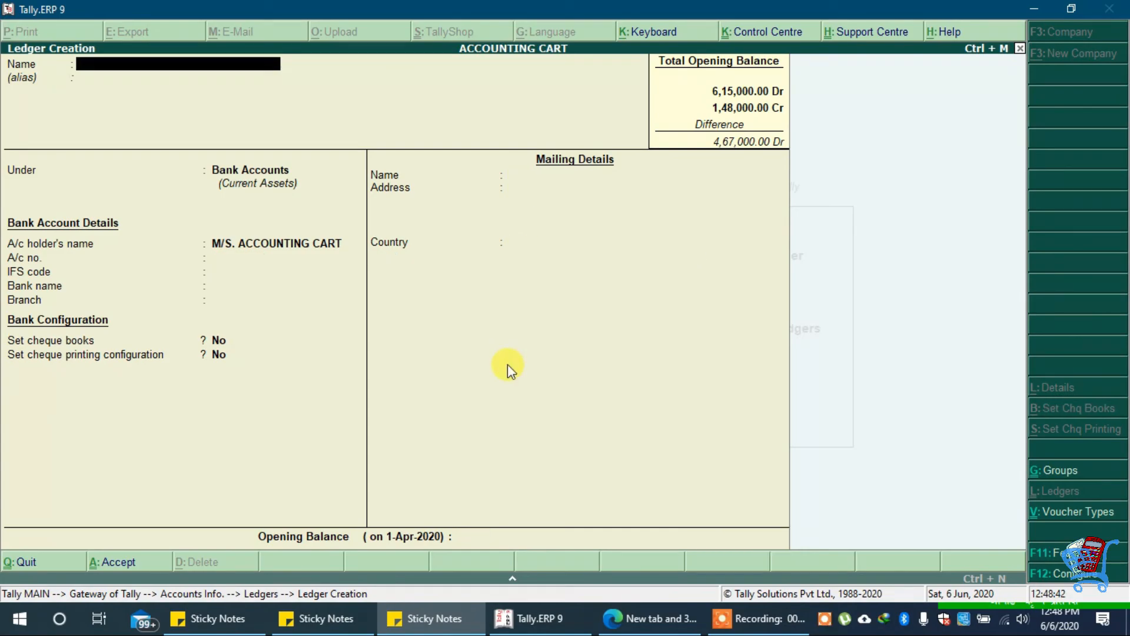